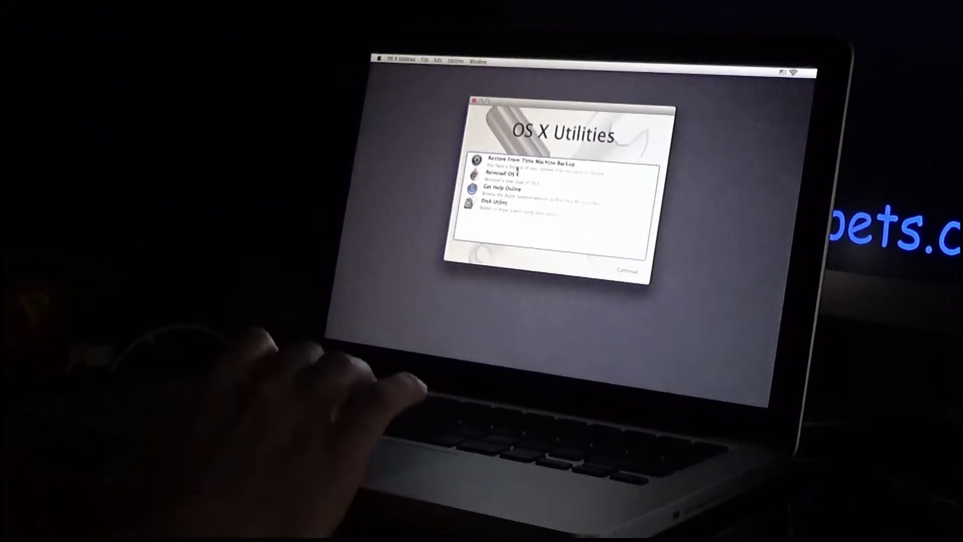
Choose Reinstall OS X from OS X Utilities to launch the Mountain Lion installer
click(508, 176)
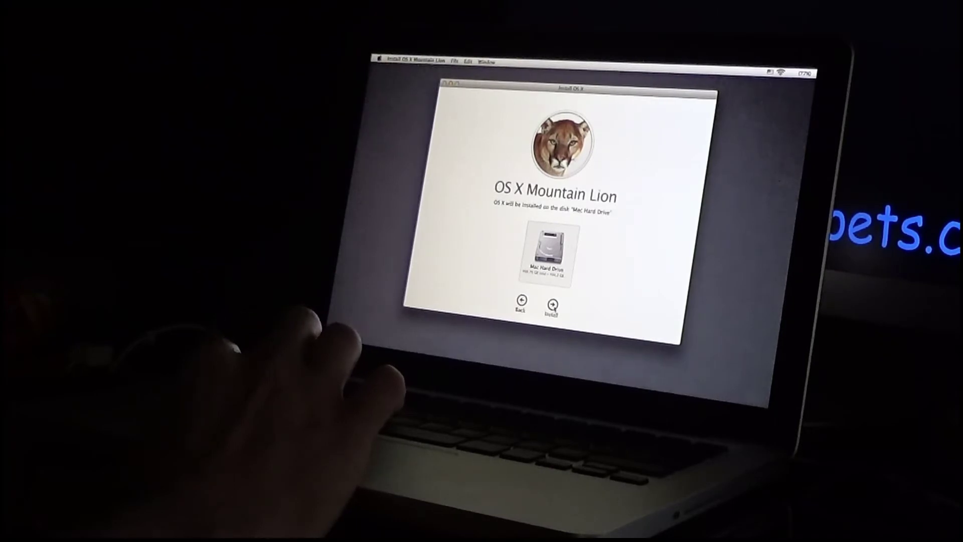
Install OS X Mountain Lion onto Mac Hard Drive
click(552, 306)
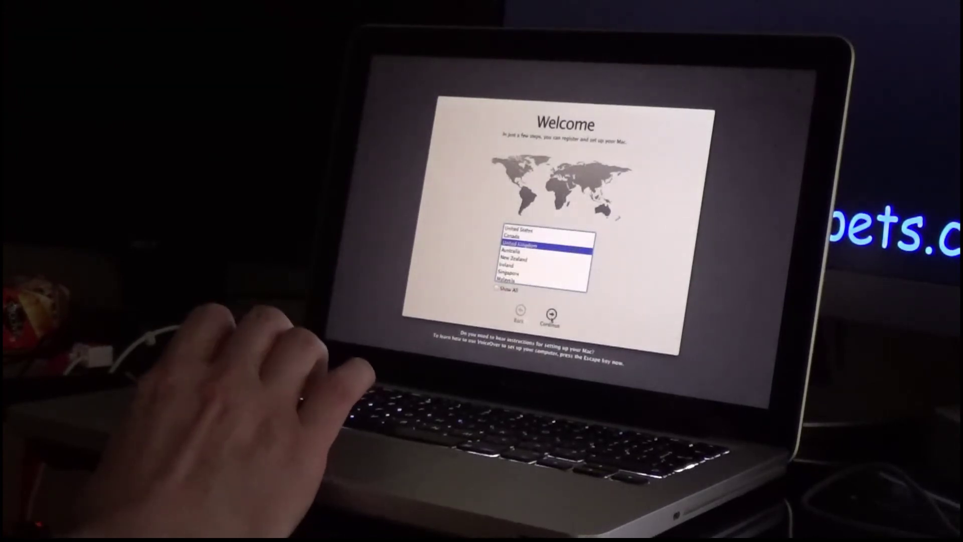
Confirm United Kingdom as the country on the Welcome screen
click(553, 315)
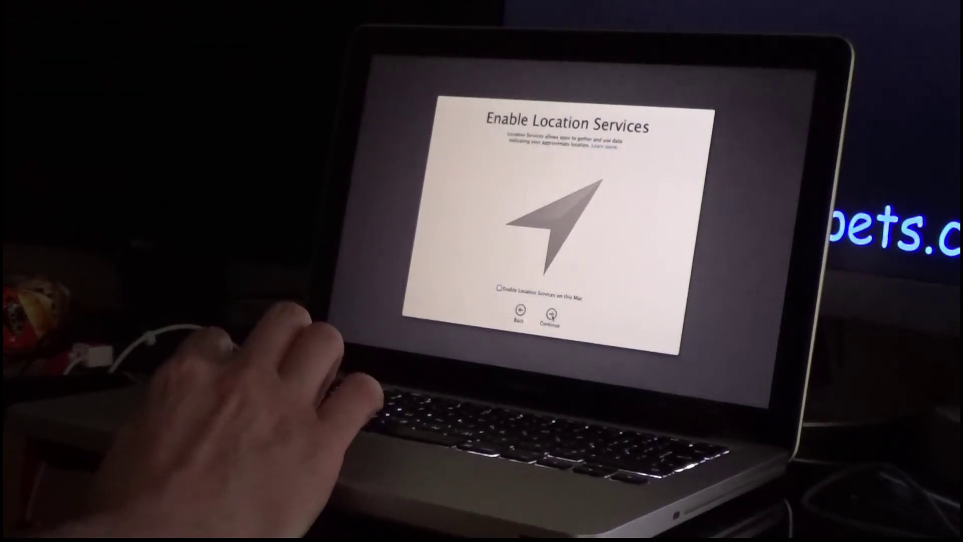
Leave Location Services disabled and attempt Apple ID sign-in, which fails with a server error
click(552, 315)
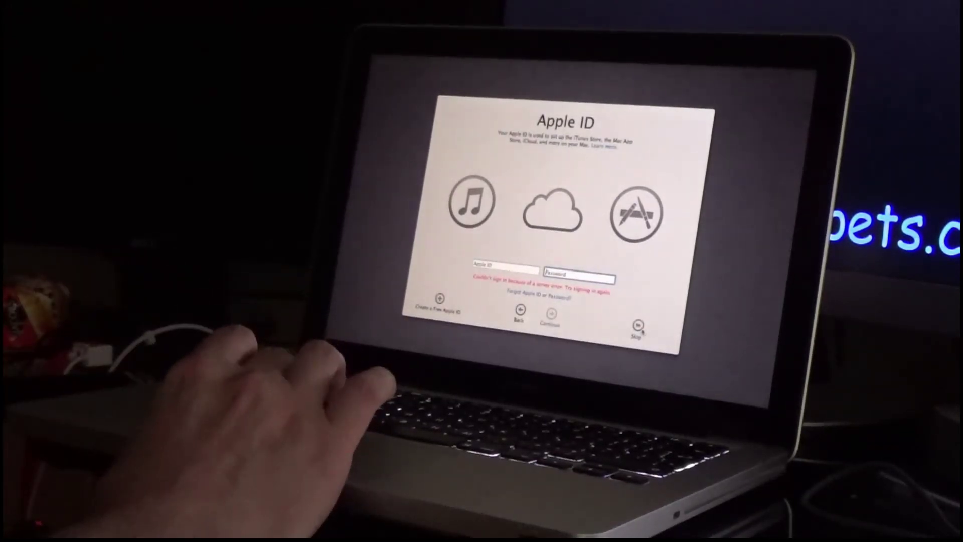
click(638, 325)
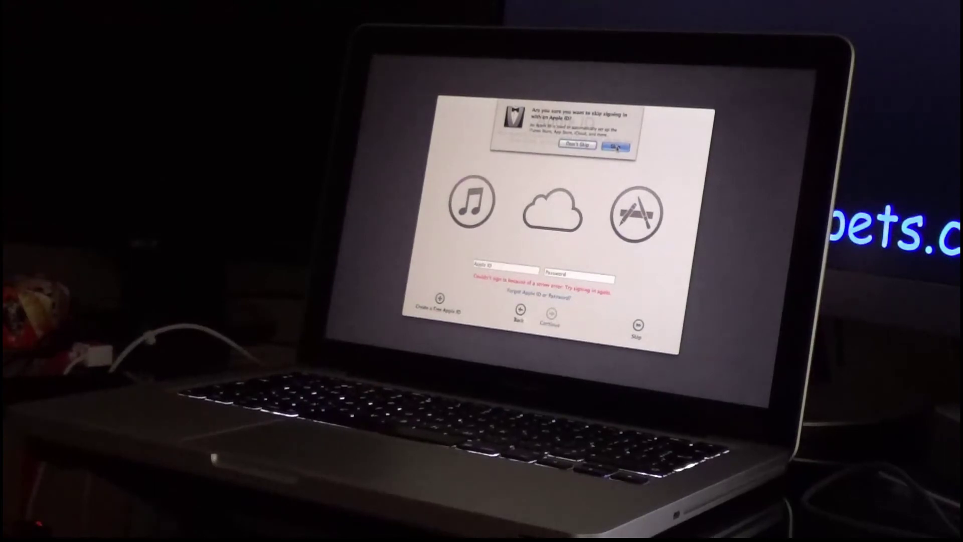
Confirm skipping Apple ID sign-in and accept the software license terms
click(616, 146)
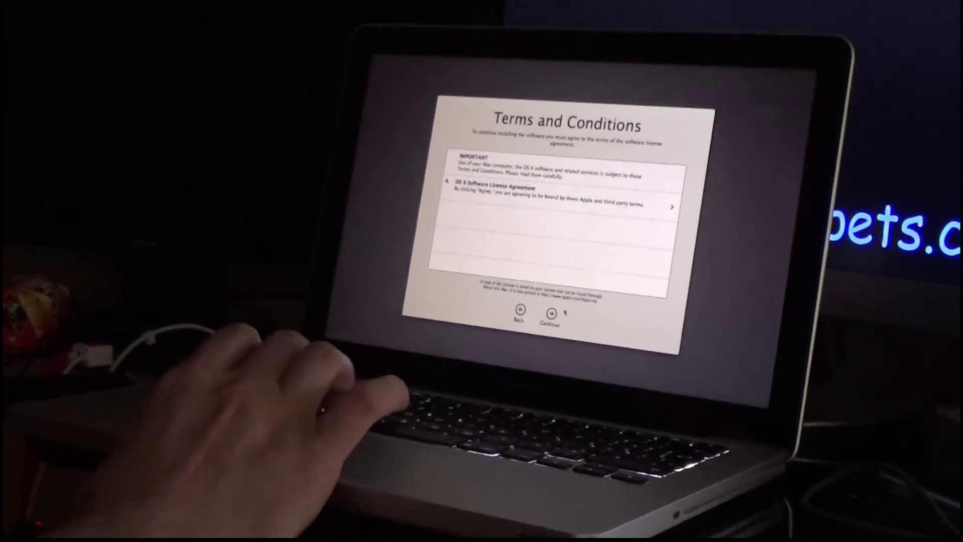
click(550, 314)
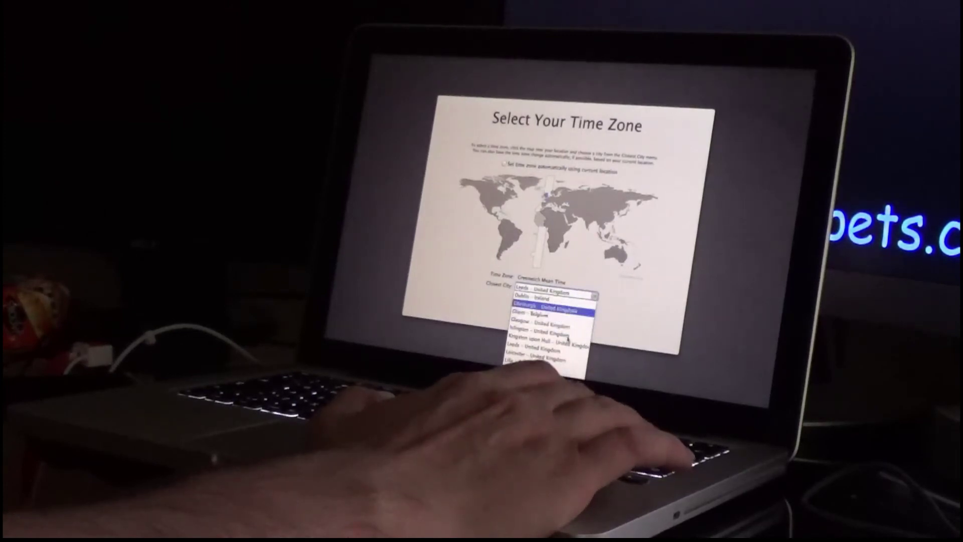
Pick Edinburgh - United Kingdom as the closest city under Greenwich Mean Time
click(553, 305)
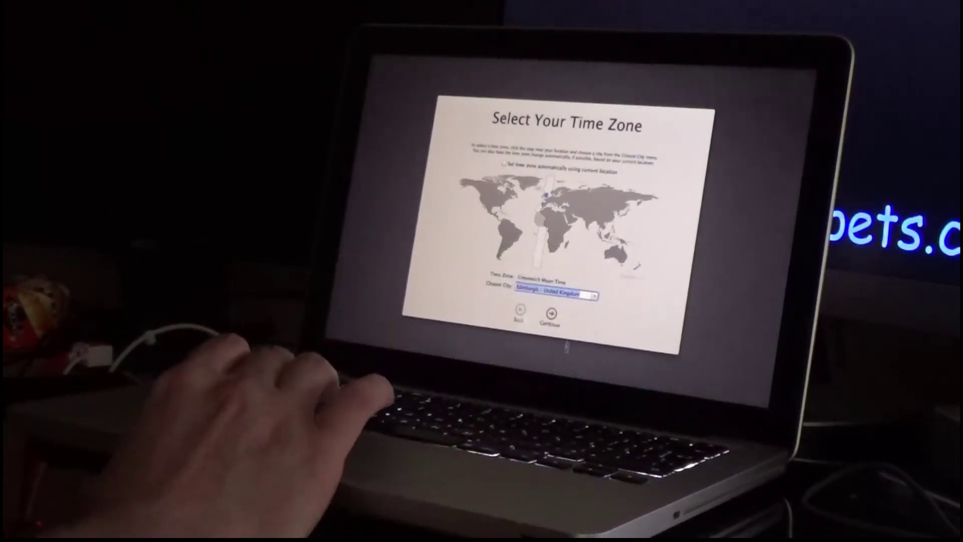